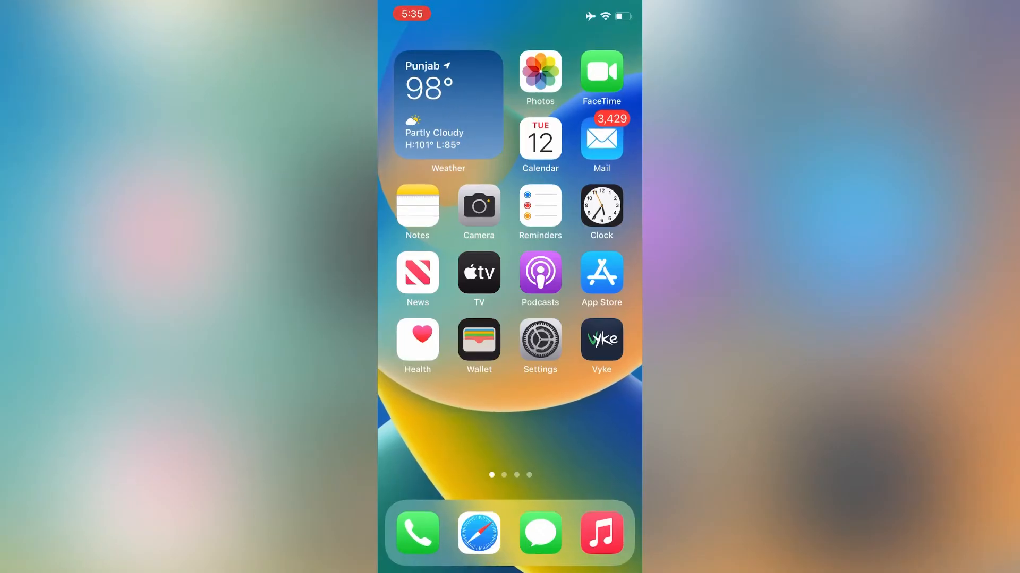
# Check in General settings whether an iOS software update is available
pyautogui.click(538, 340)
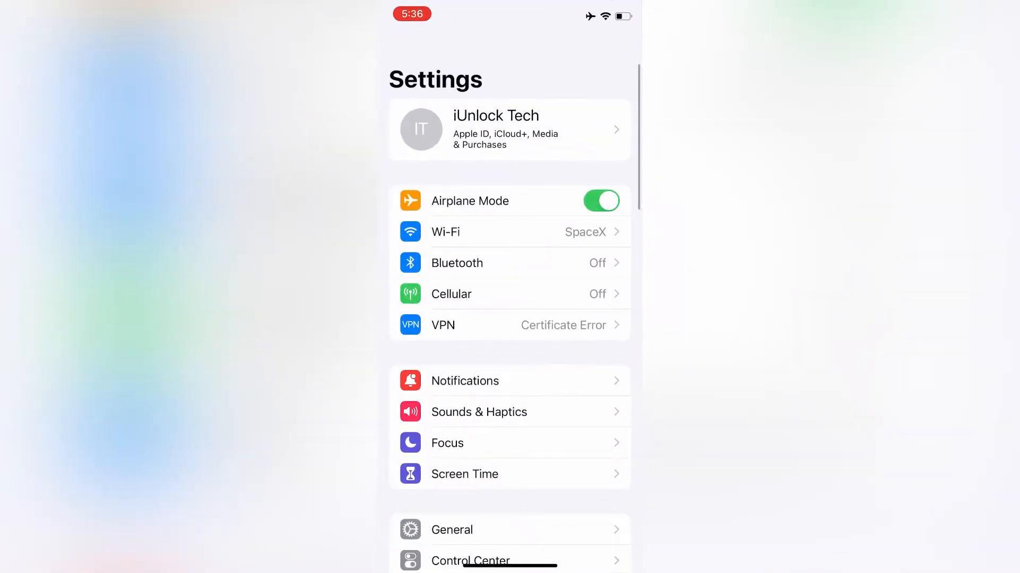
pyautogui.click(452, 530)
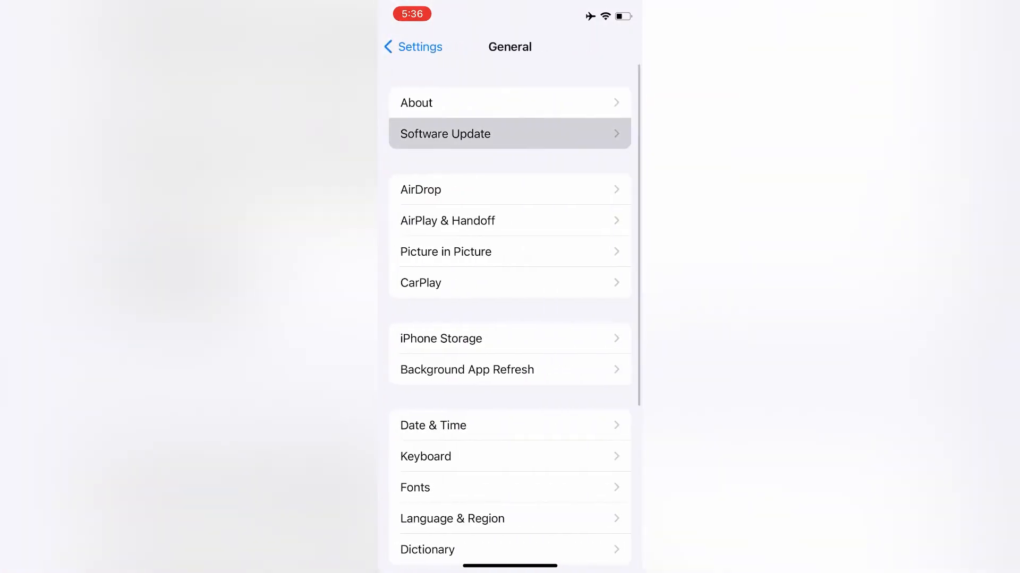
pyautogui.click(510, 134)
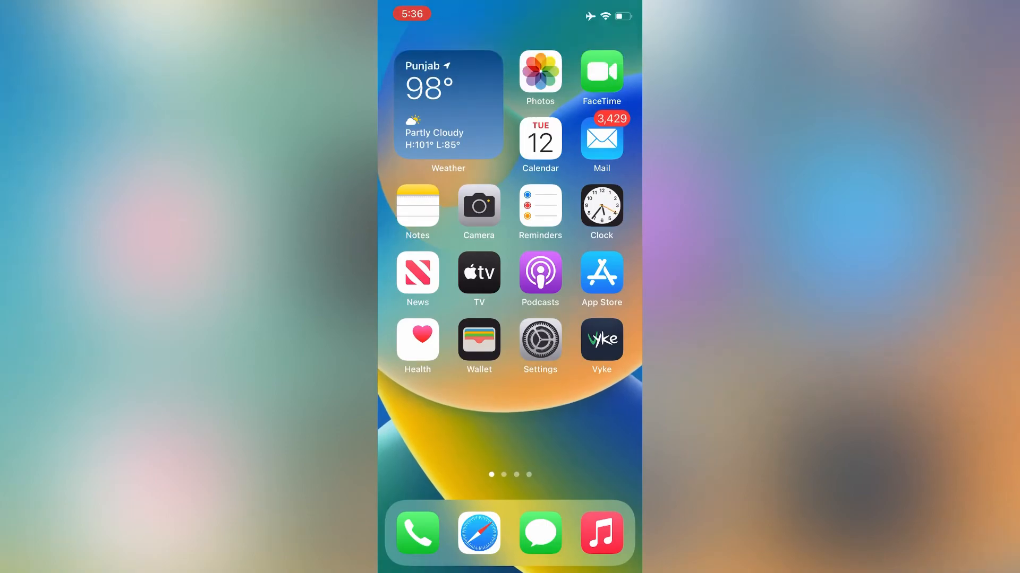
# Shut the iPhone down from Settings to restart it
pyautogui.click(539, 341)
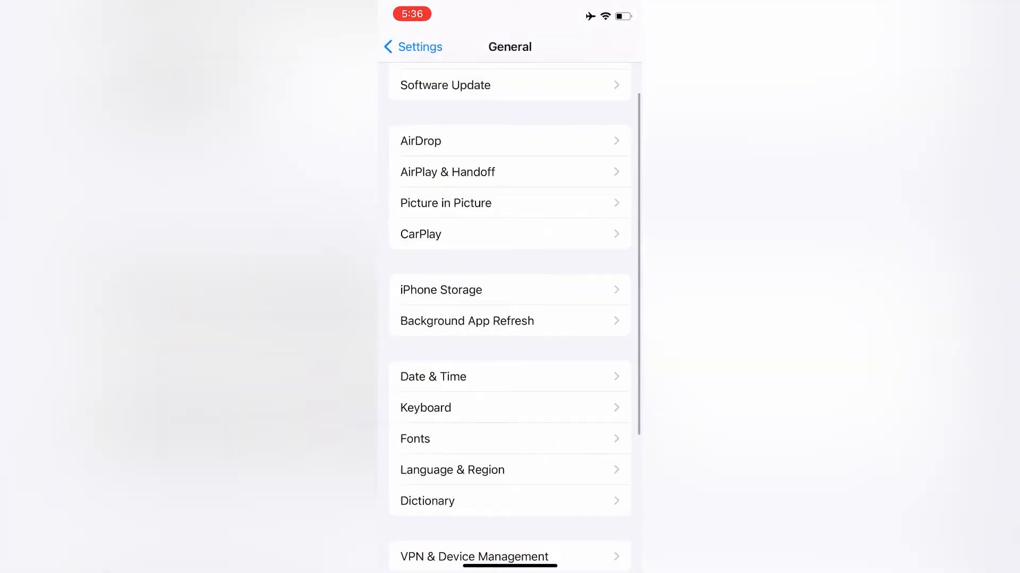
pyautogui.scroll(-3)
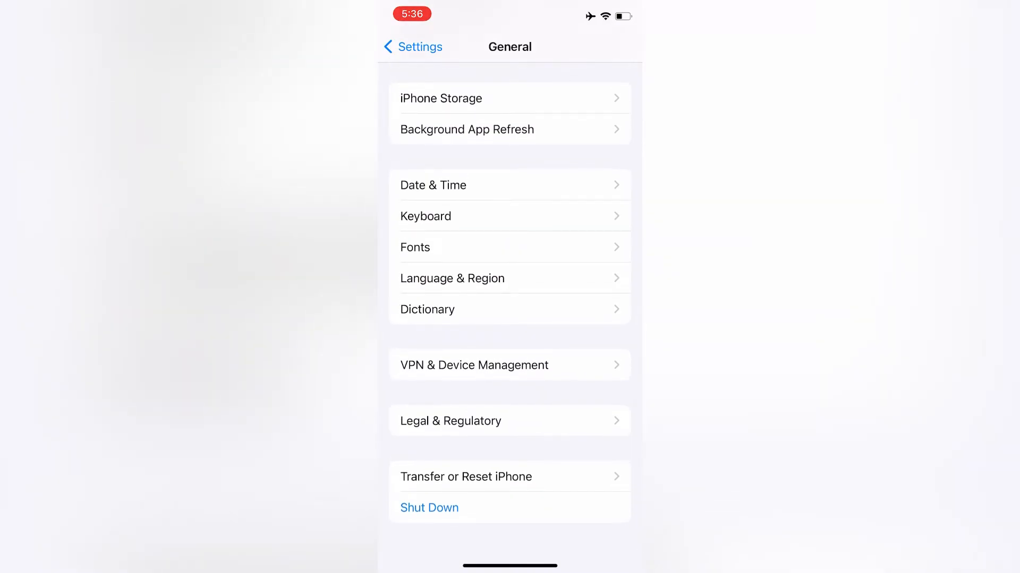
pyautogui.click(428, 507)
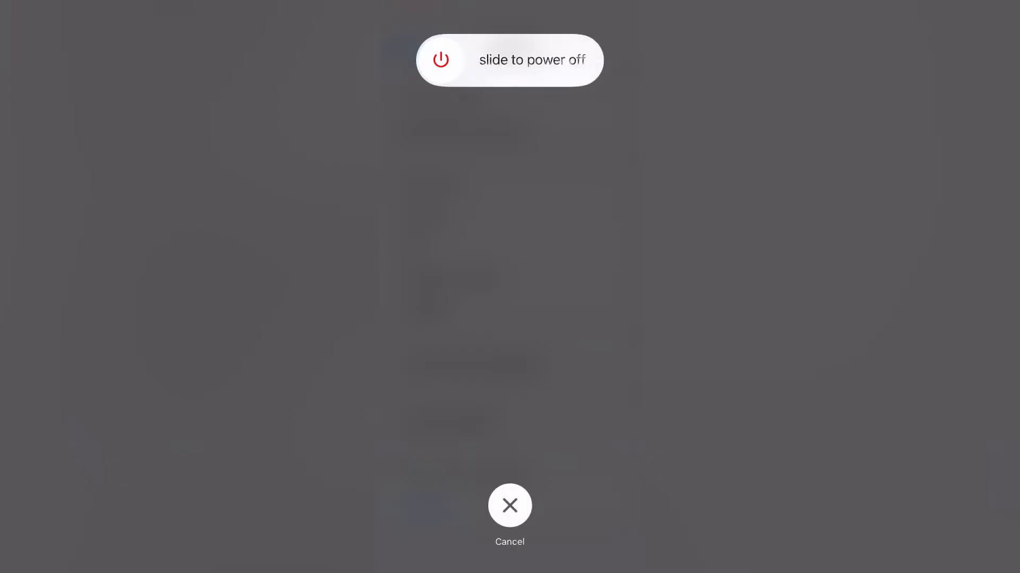
pyautogui.click(509, 506)
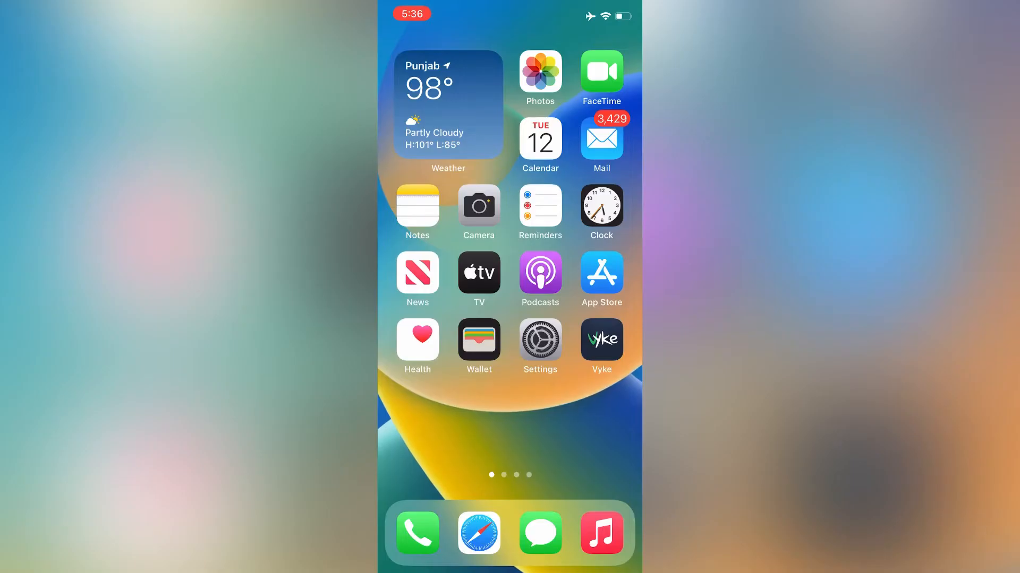
# Switch Background App Refresh to Off under General settings
pyautogui.click(540, 339)
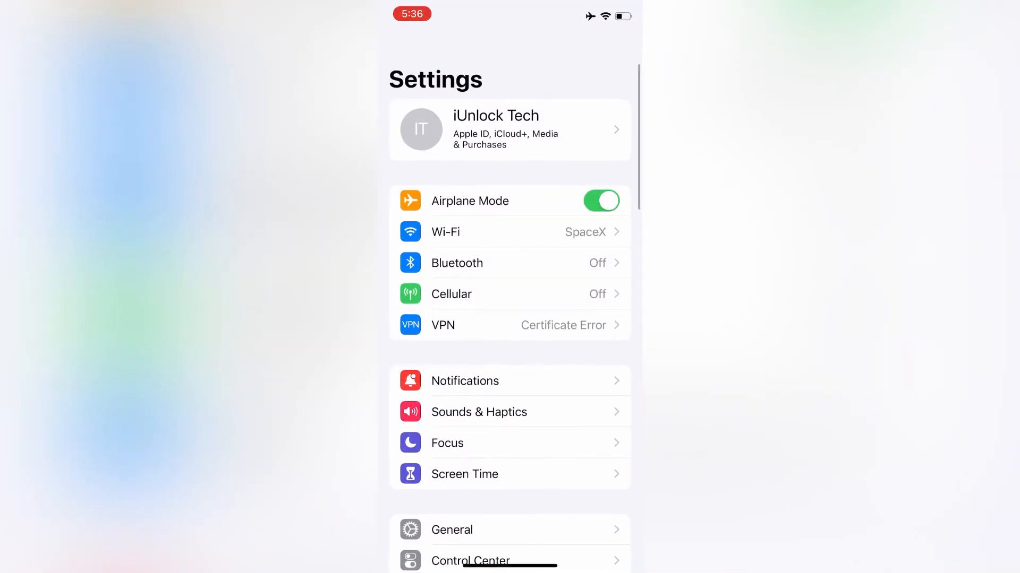
pyautogui.scroll(-3)
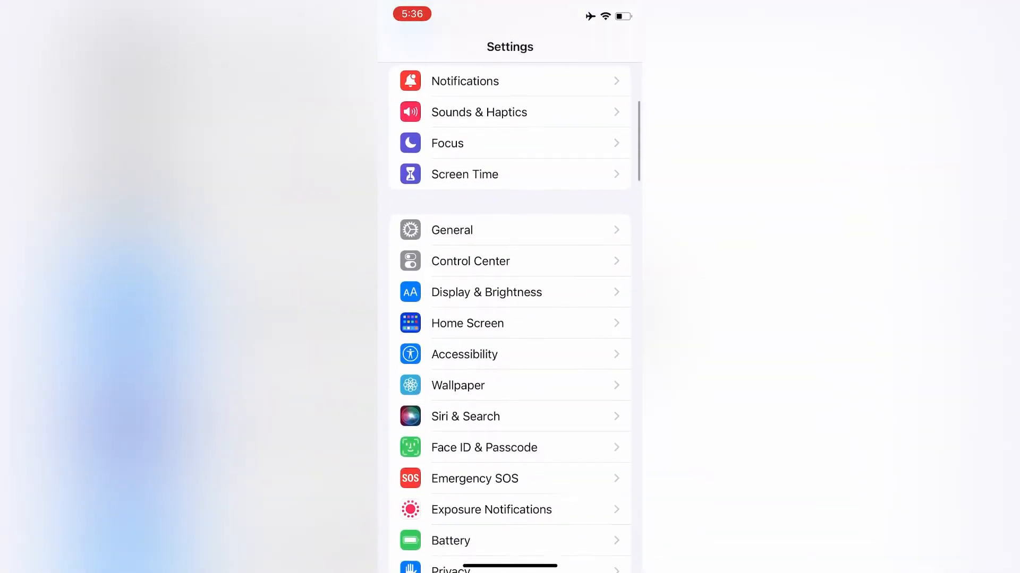
pyautogui.click(451, 230)
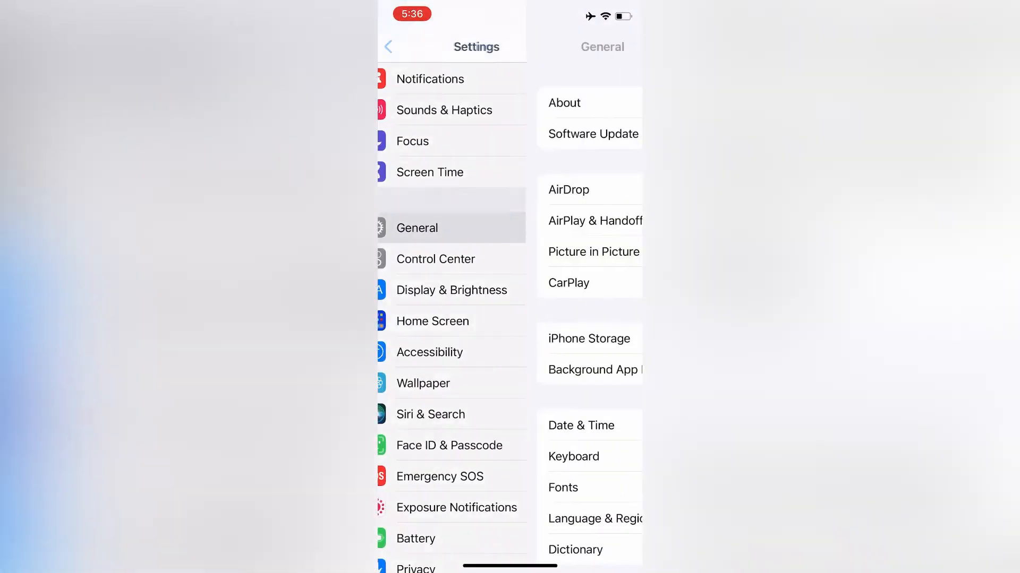
pyautogui.click(592, 369)
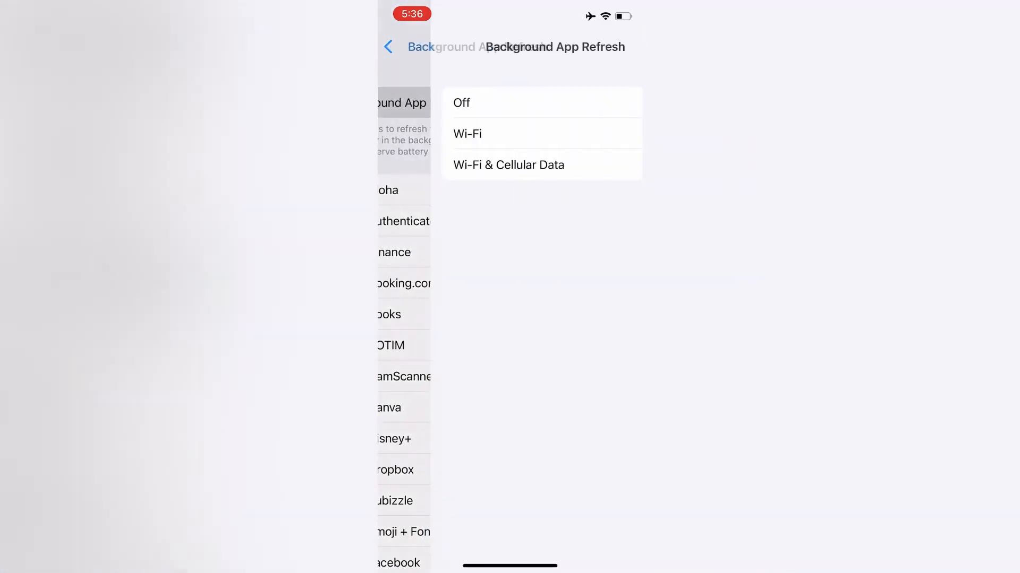
pyautogui.click(461, 102)
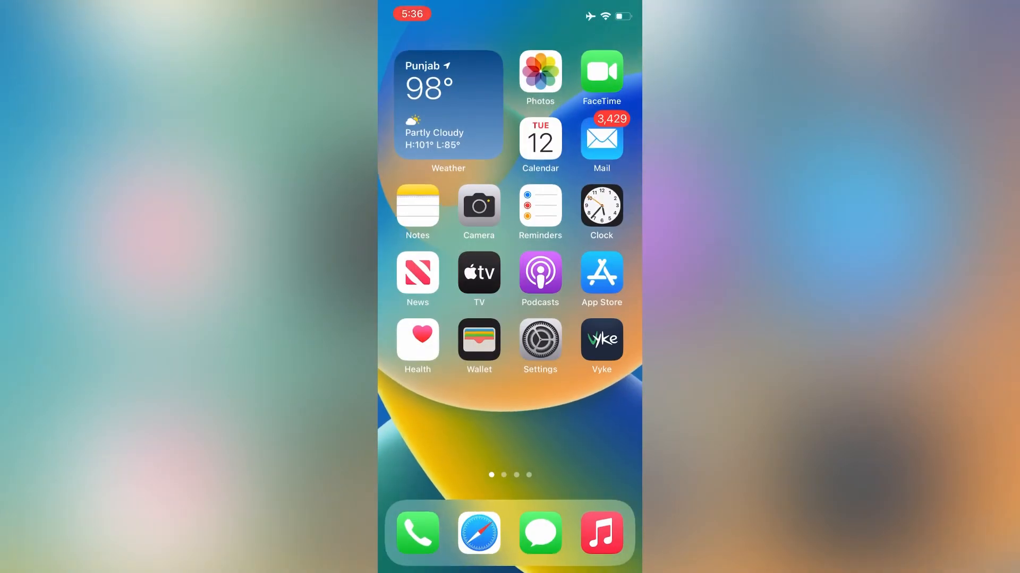
# Reset all iPhone settings to defaults via Transfer or Reset iPhone > Reset All Settings
pyautogui.click(539, 341)
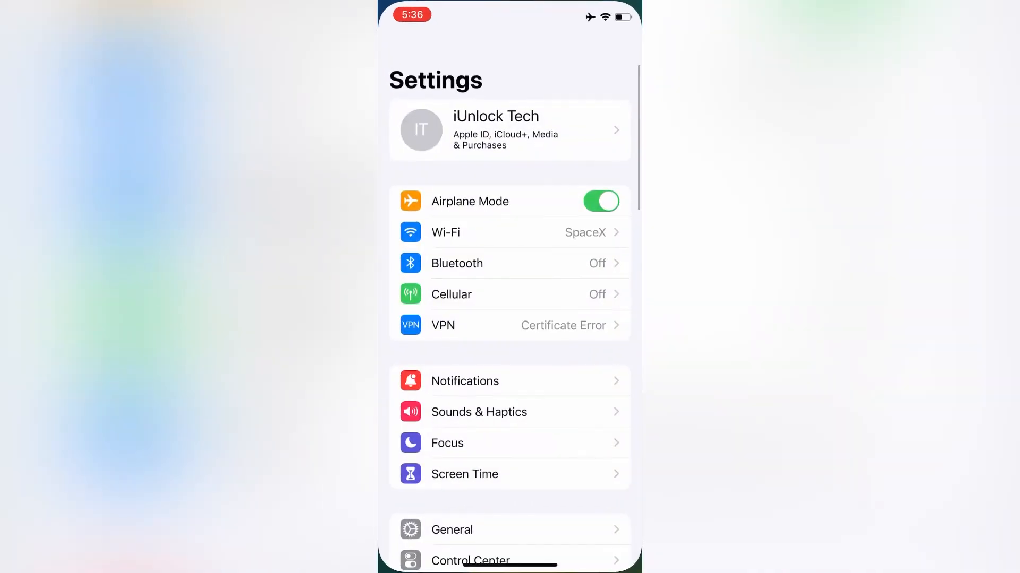
pyautogui.click(451, 529)
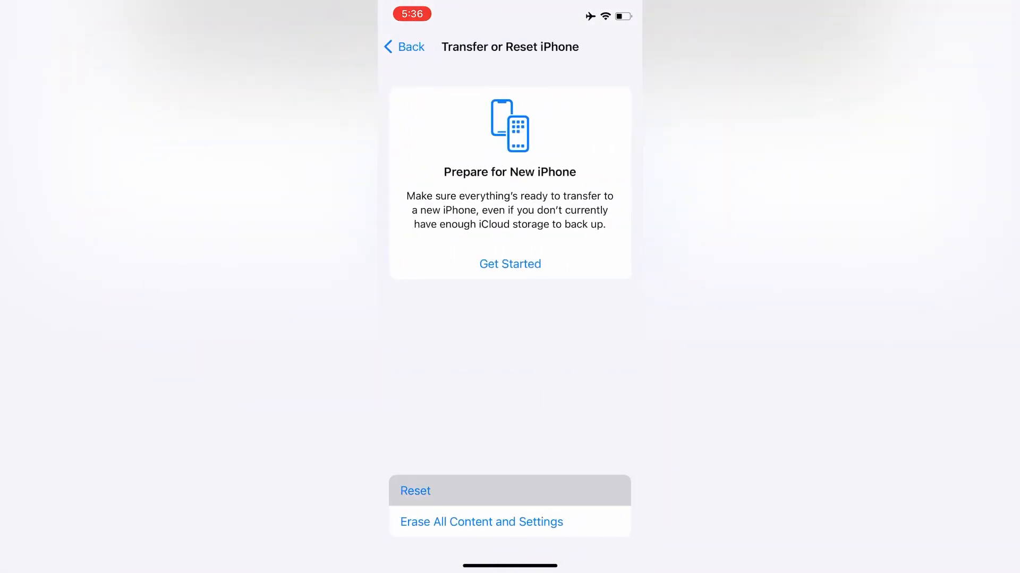
pyautogui.click(416, 491)
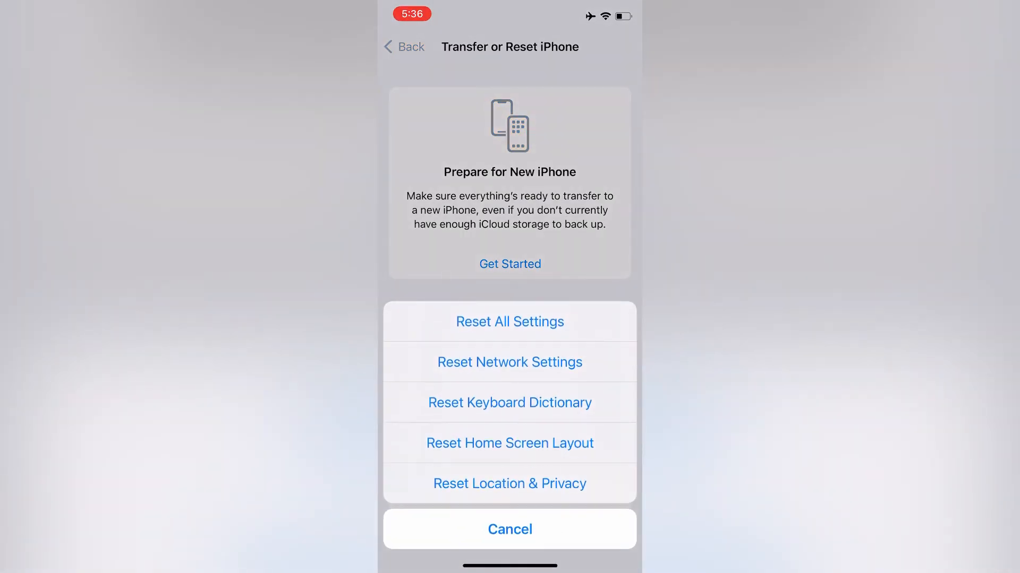
pyautogui.click(509, 320)
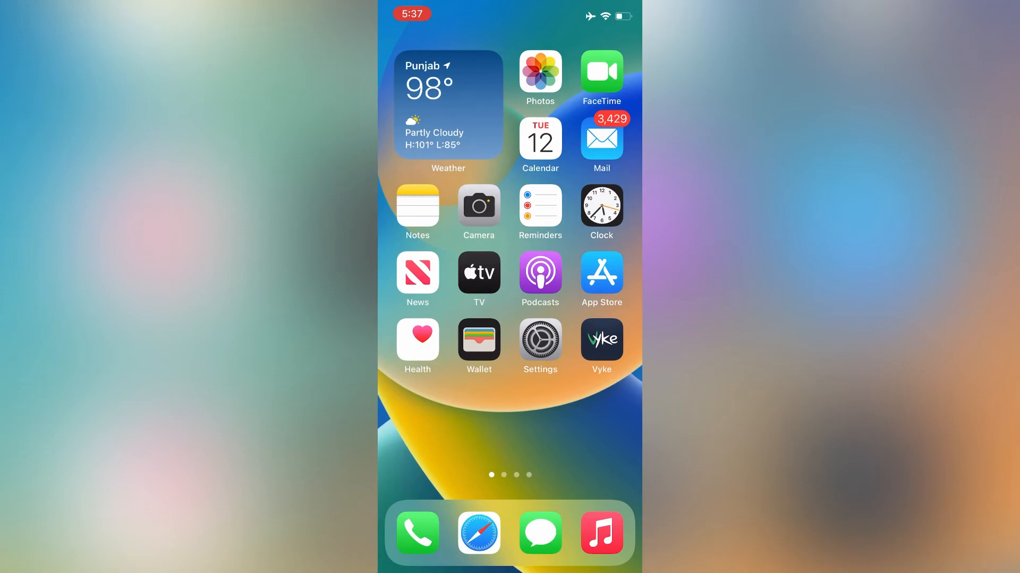
# Reach Safari's Clear History and Website Data option in its settings page
pyautogui.click(540, 340)
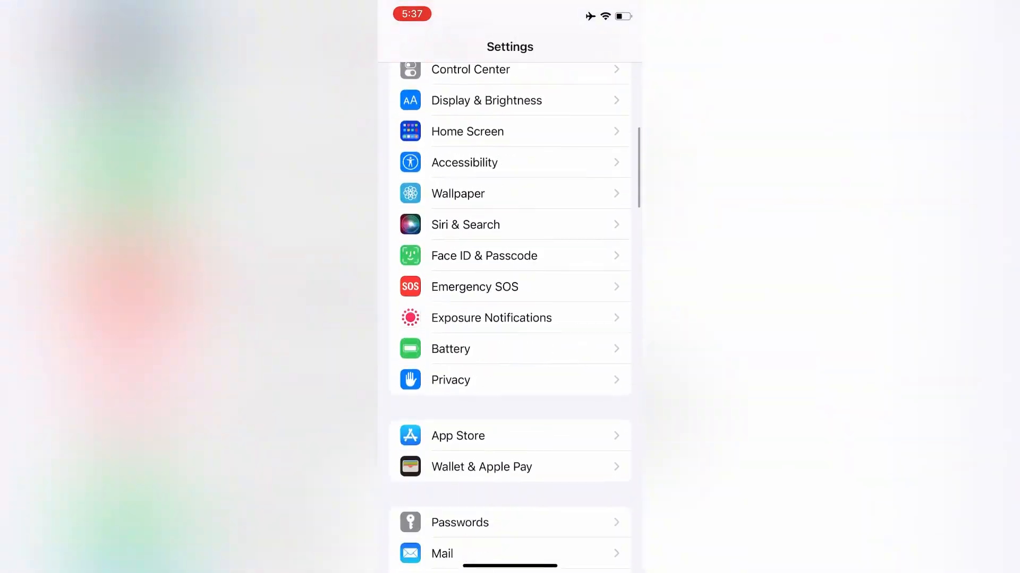
pyautogui.scroll(-3)
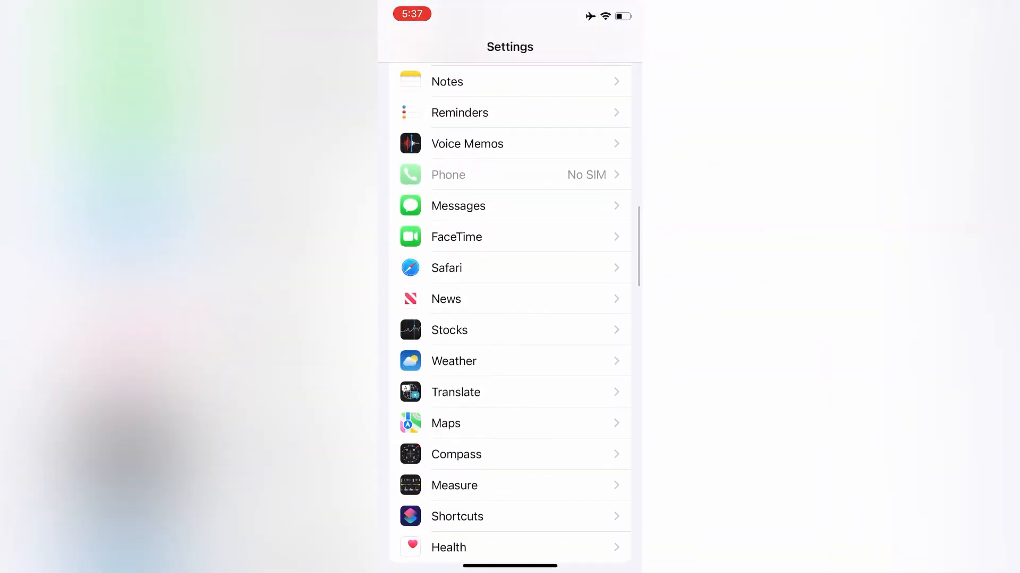
pyautogui.click(446, 267)
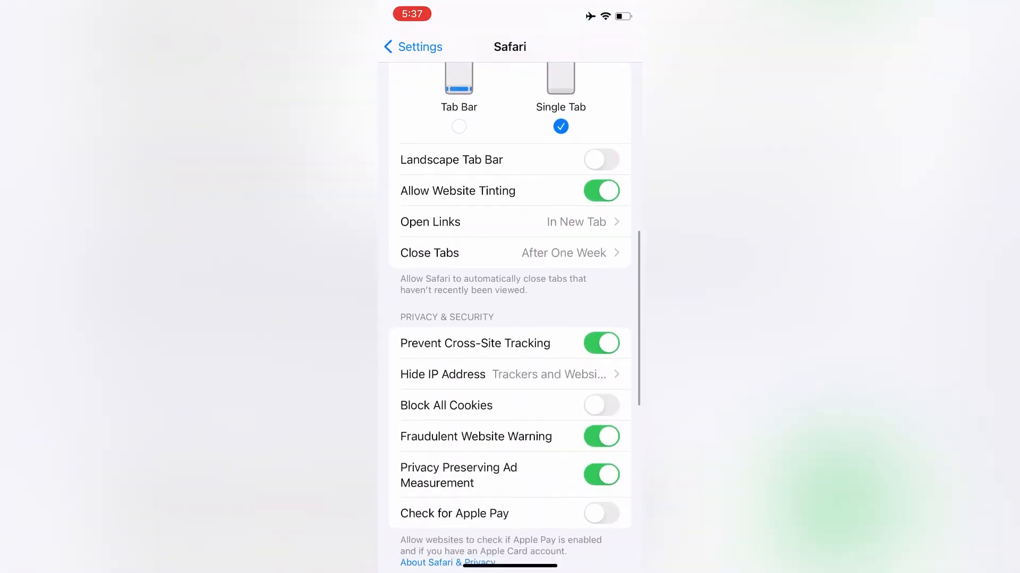
pyautogui.scroll(-3)
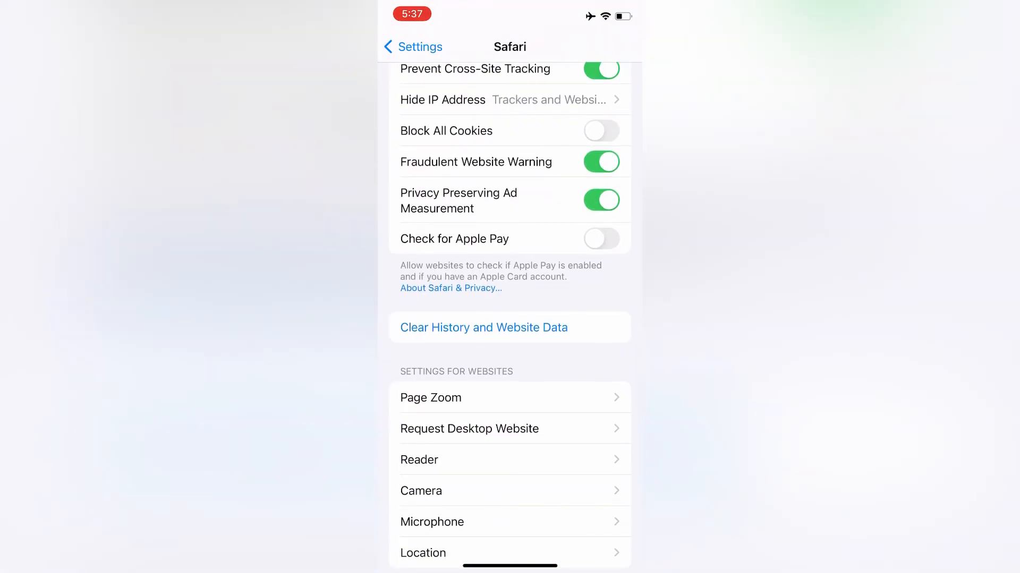